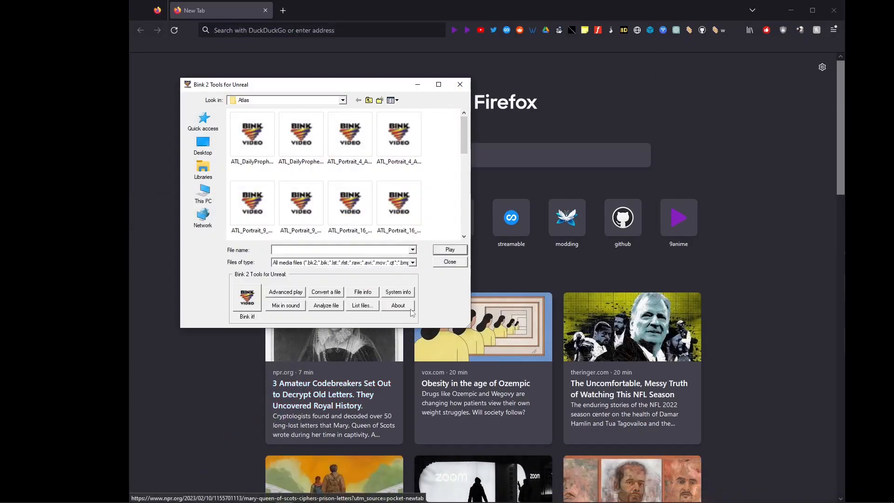
mouse_move(252, 135)
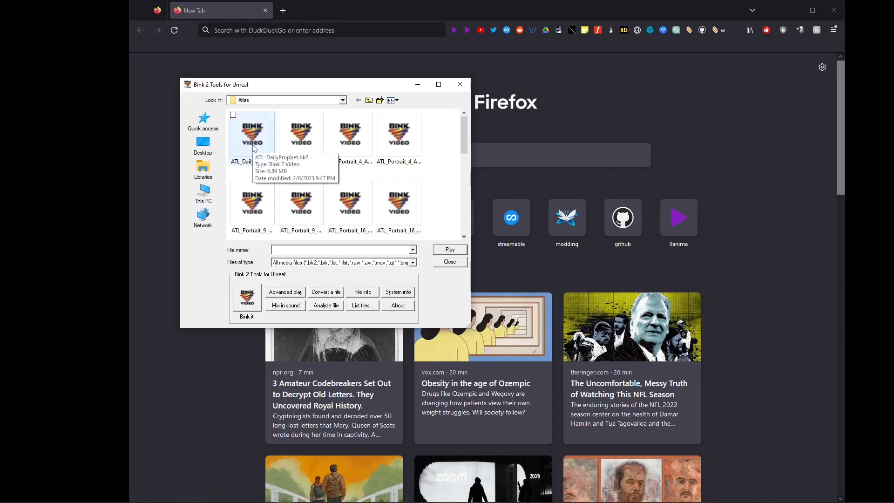
- Select ATL_Portrait_4_A_LQ.bk2 from the Atlas folder in Bink 2 Tools
click(398, 133)
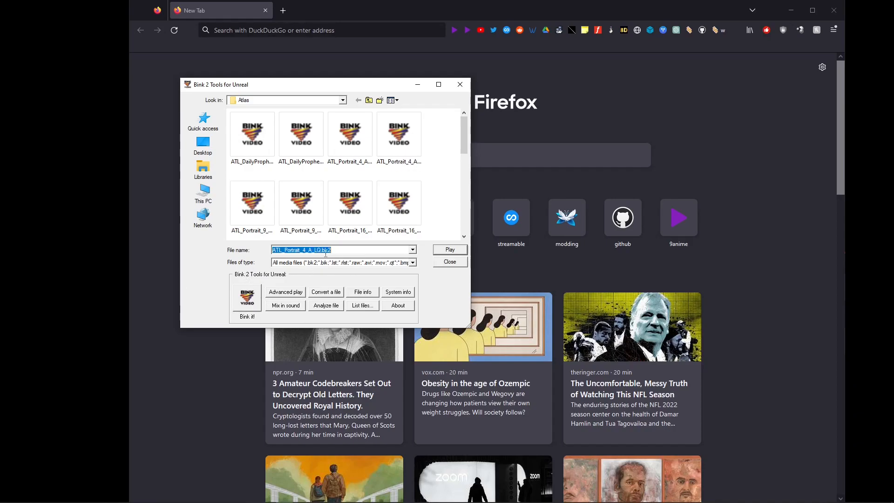
click(460, 85)
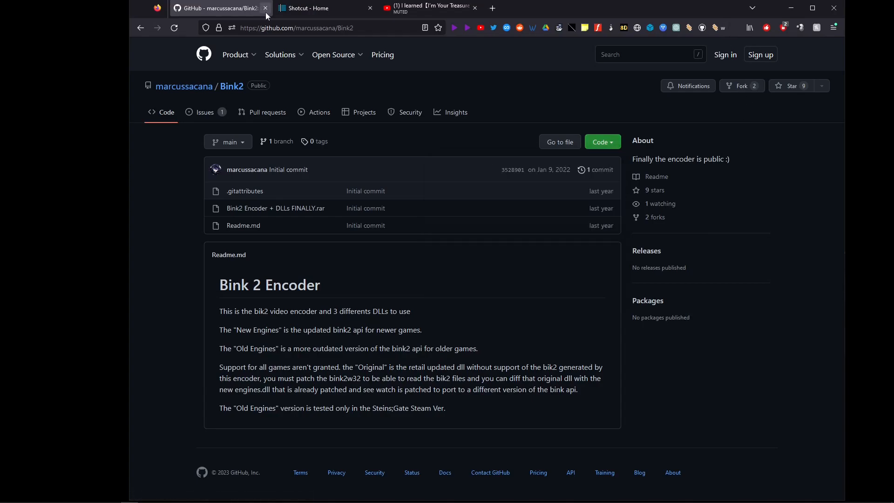
- Close the GitHub Bink2 repository tab, leaving Shotcut - Home active
click(265, 8)
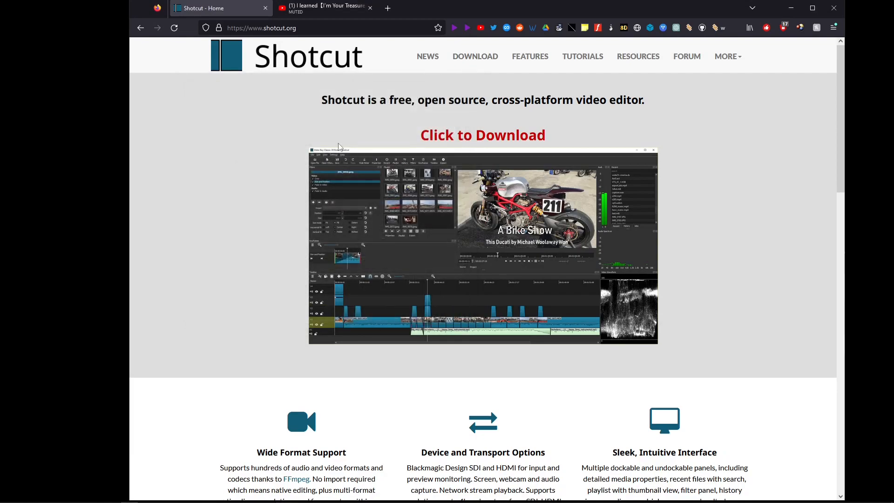
click(483, 135)
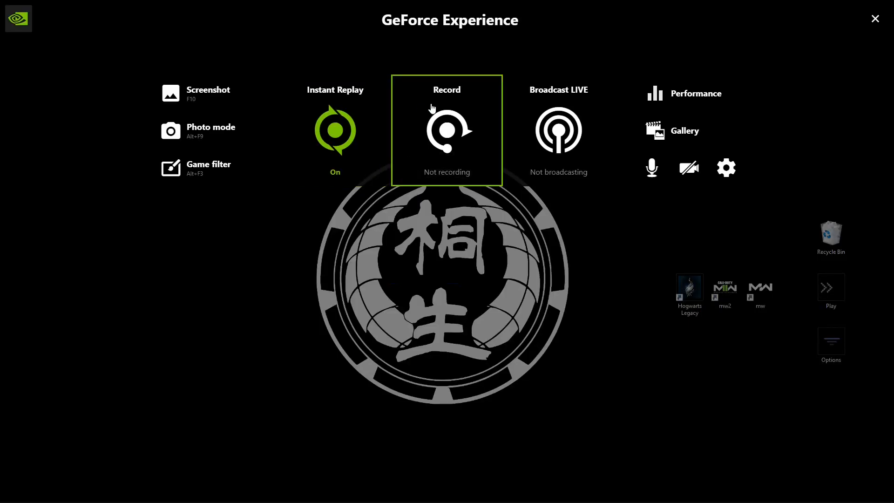
- Review GeForce Experience's video capture settings, then close the overlay
click(726, 168)
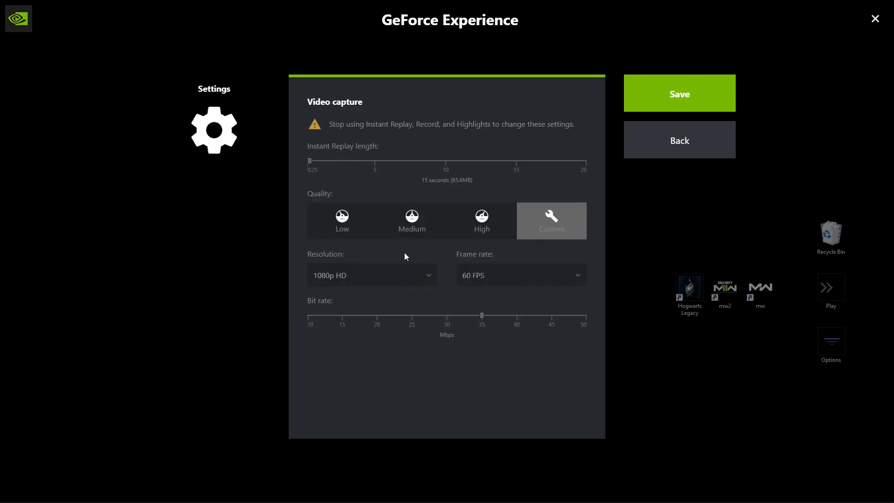
mouse_move(757, 138)
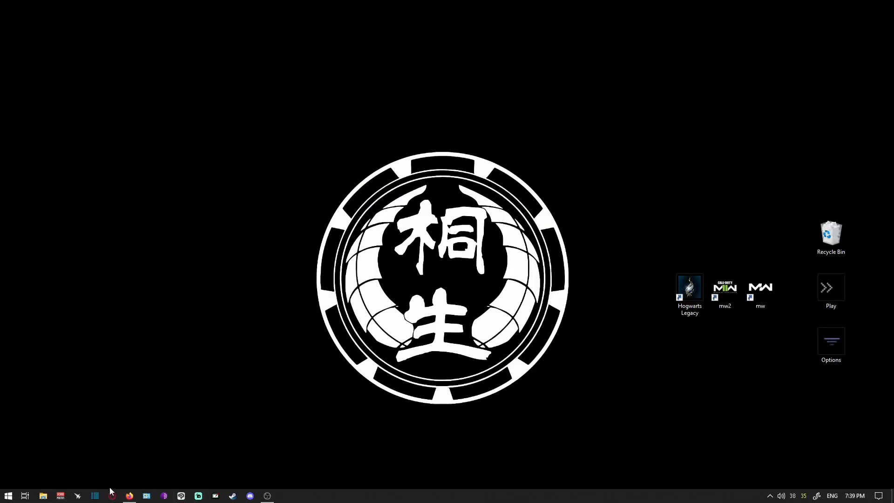
click(129, 495)
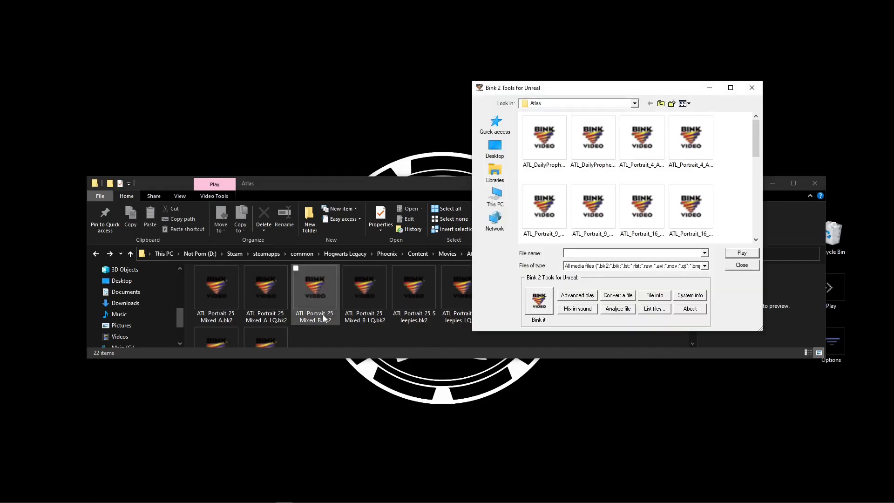
- Preview ATL_Portrait_25_Mixed_B.bk2, then convert frames 1 to 5 into an AVI file
click(742, 252)
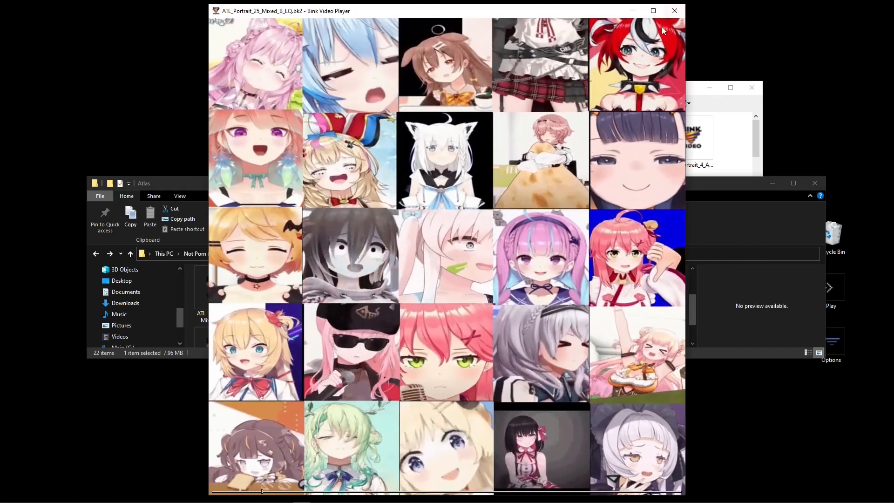
click(675, 11)
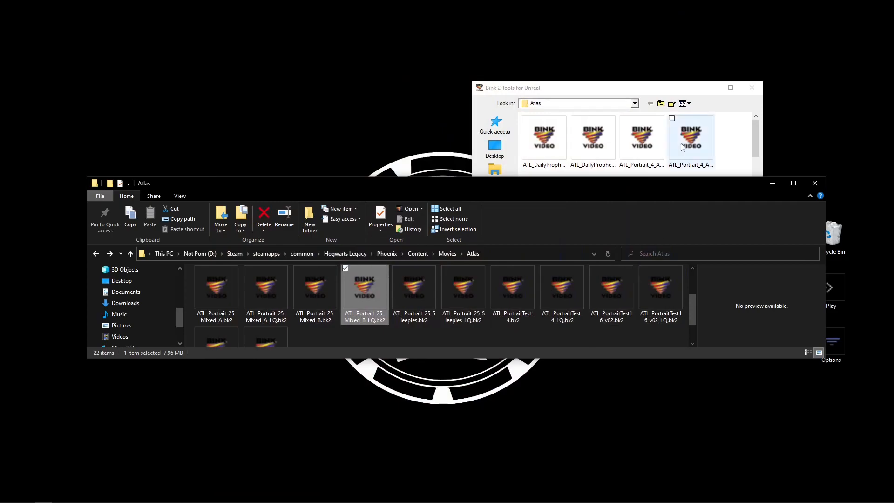
click(544, 137)
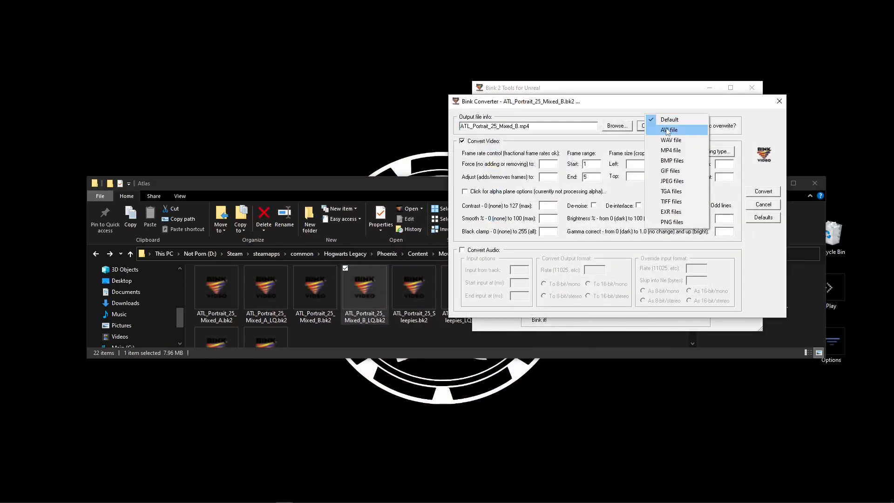
click(668, 130)
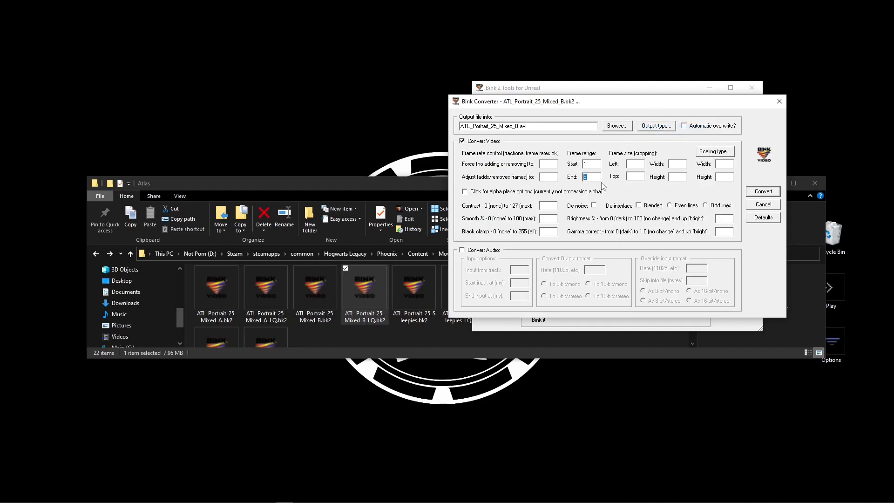
click(762, 192)
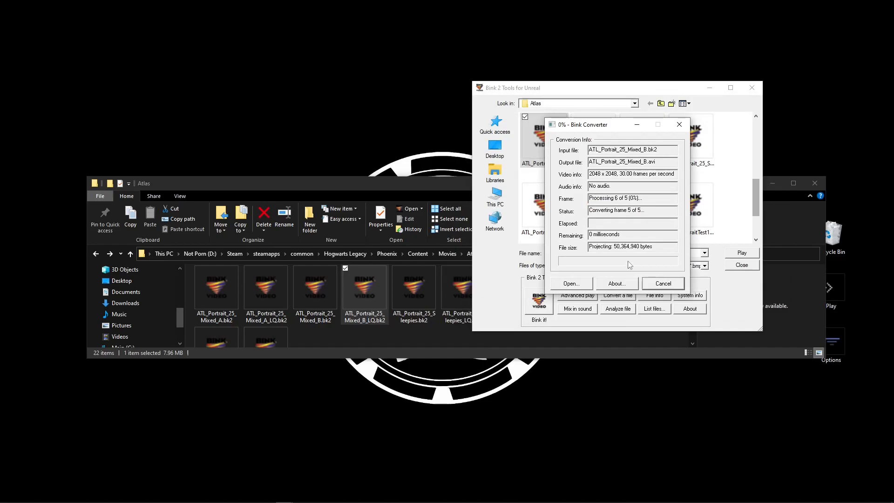
click(663, 283)
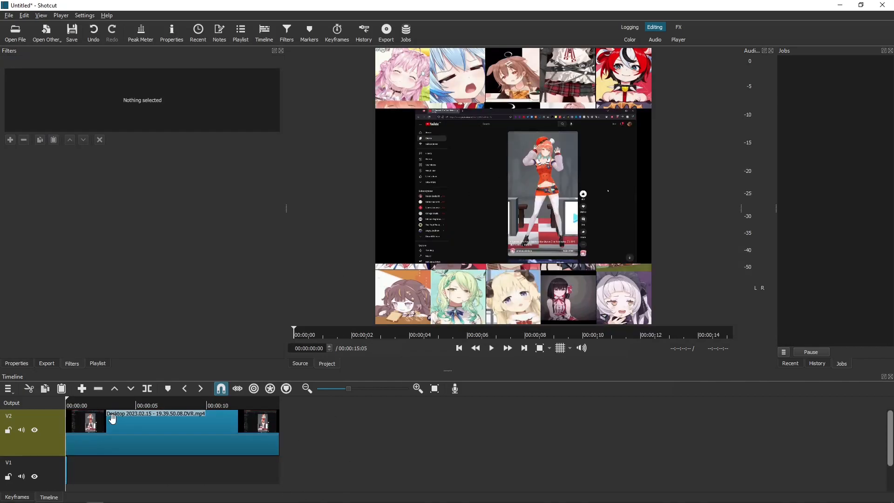
- Add Size, Position & Rotate and Crop: Source filters to the V2 desktop recording clip
click(113, 418)
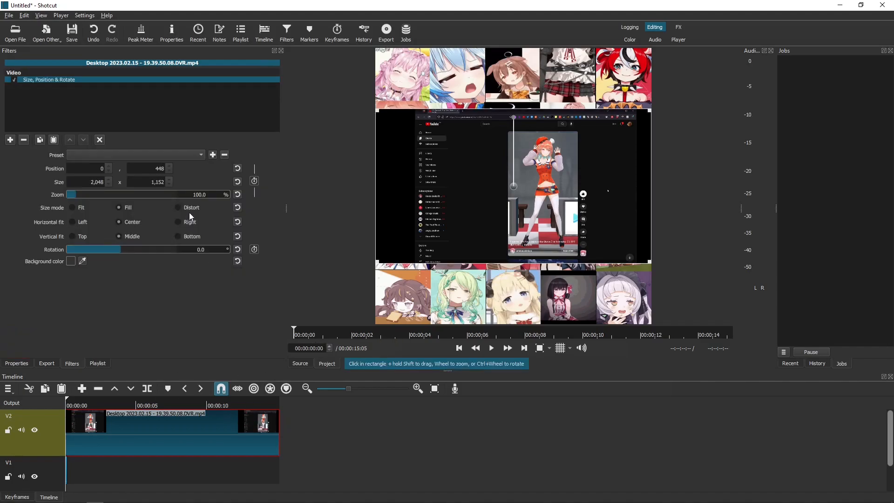
click(11, 139)
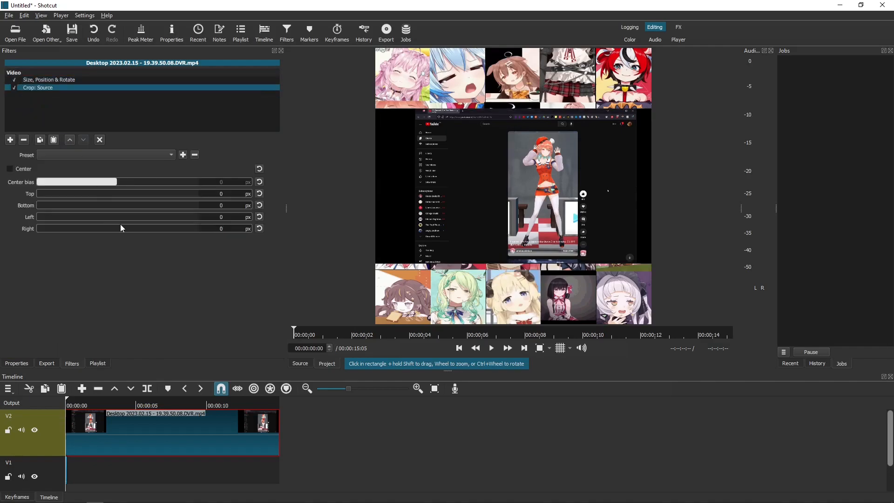
click(48, 80)
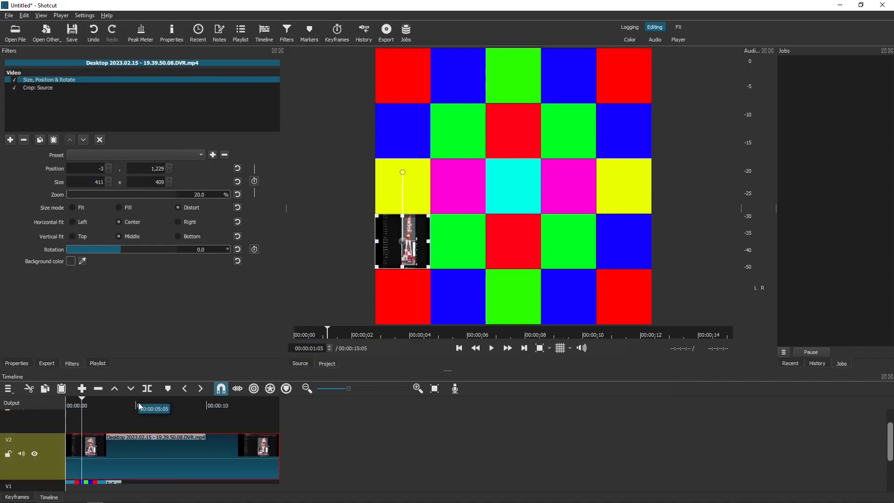
- Tune the replay clip's crop, setting top to 355 and adjusting the bottom
click(37, 88)
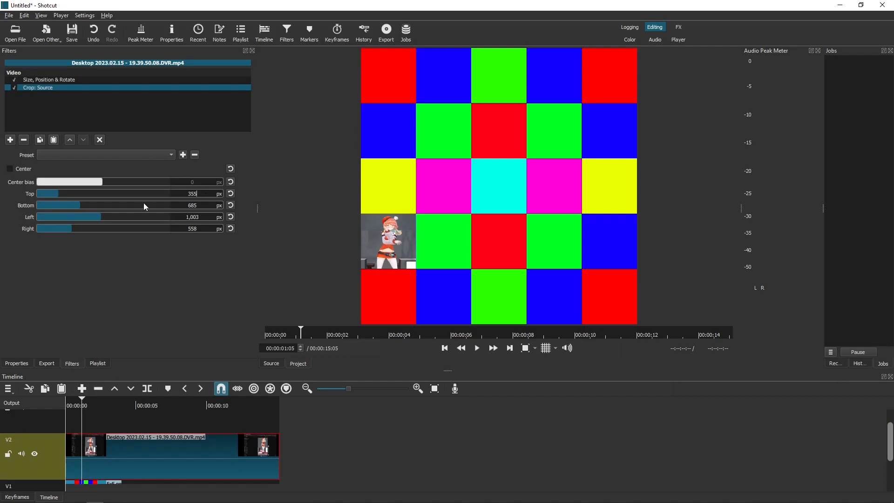
drag(59, 204, 97, 205)
text(0)
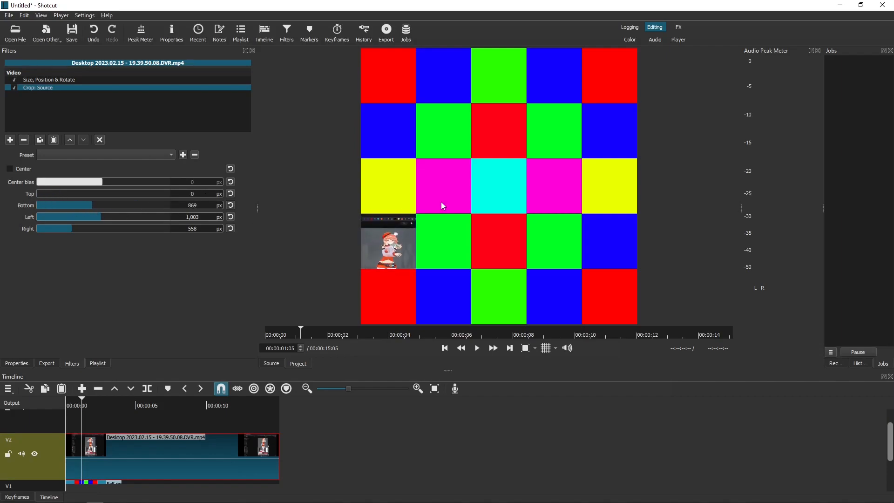
drag(38, 194, 55, 193)
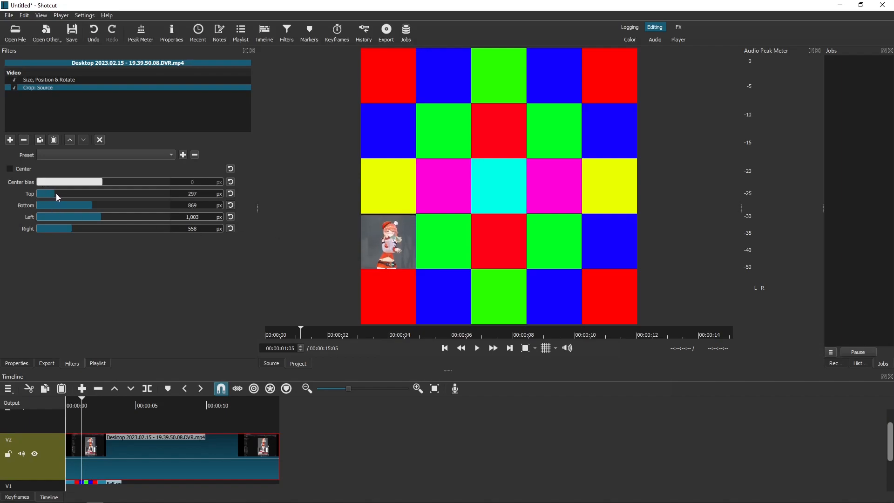
drag(48, 193, 61, 193)
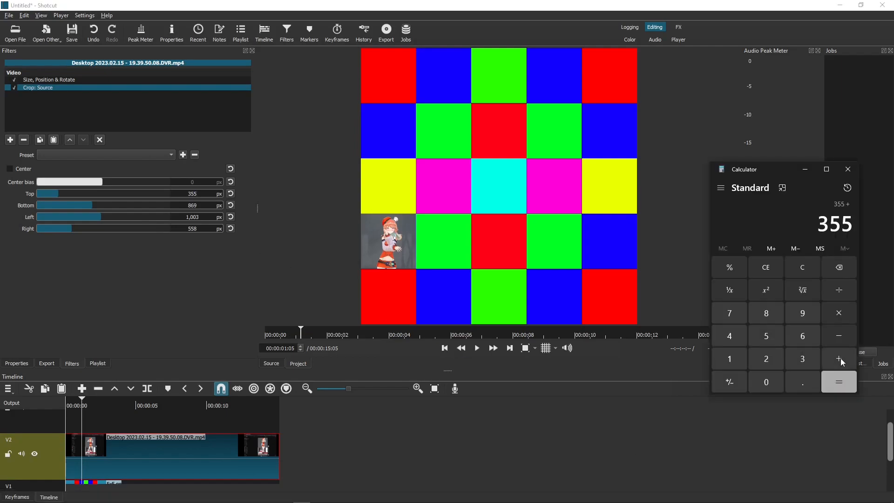
click(838, 382)
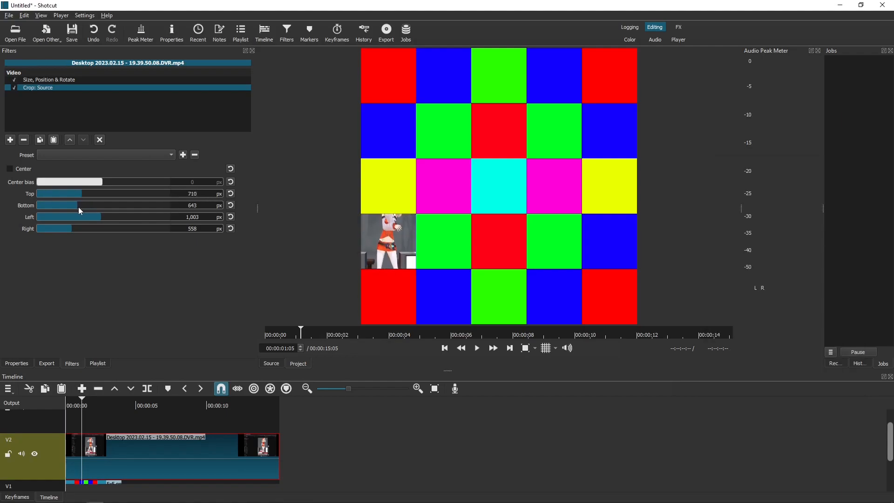
drag(74, 205, 54, 205)
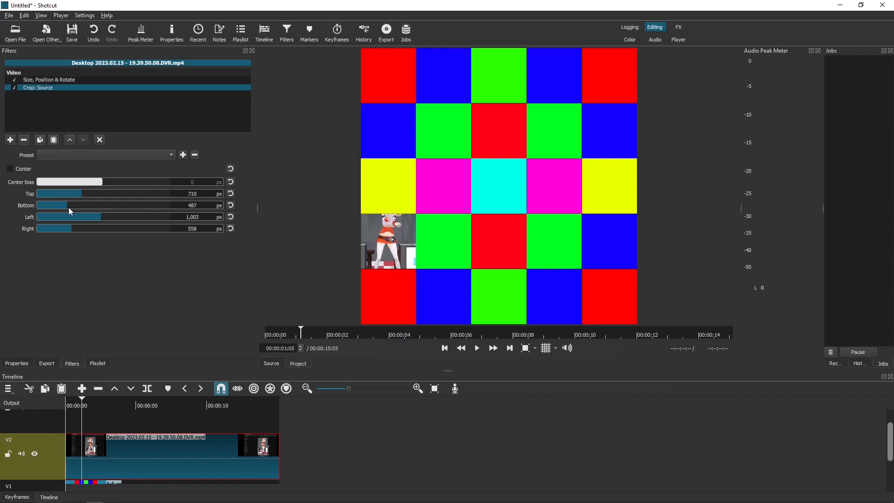
drag(52, 204, 54, 205)
text(0)
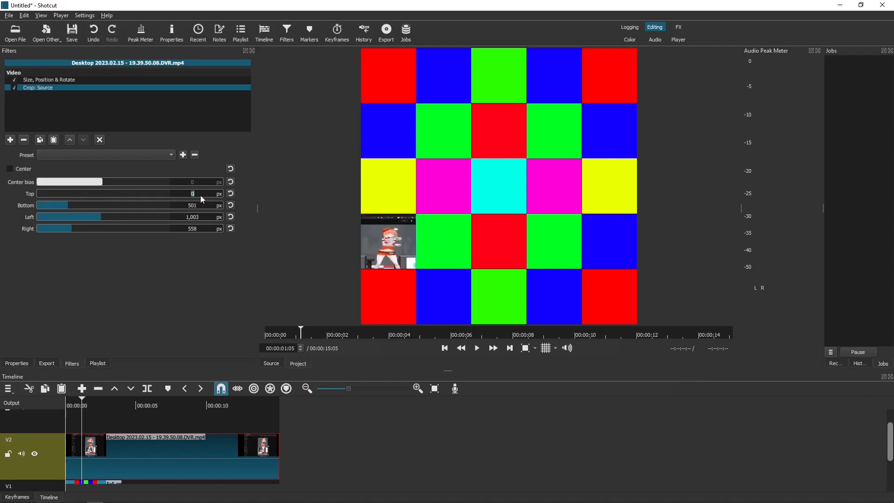
- Shrink the clip's width to 370 in Size, Position & Rotate
click(46, 79)
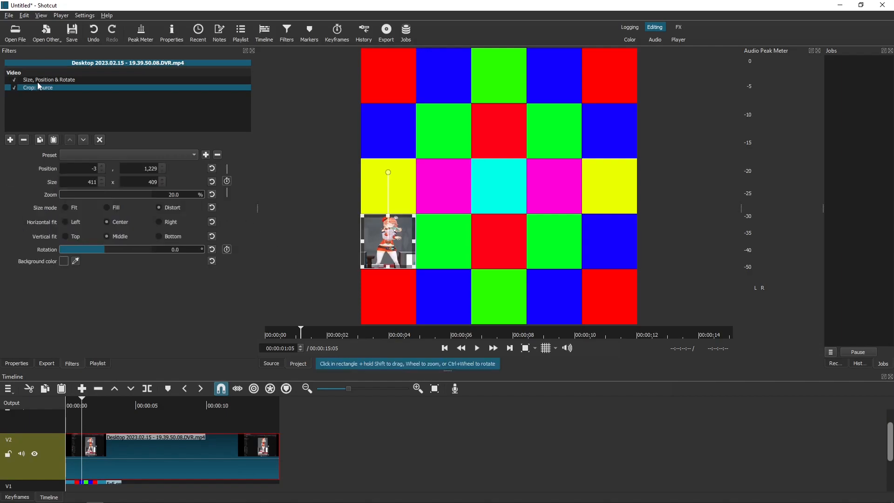
click(38, 88)
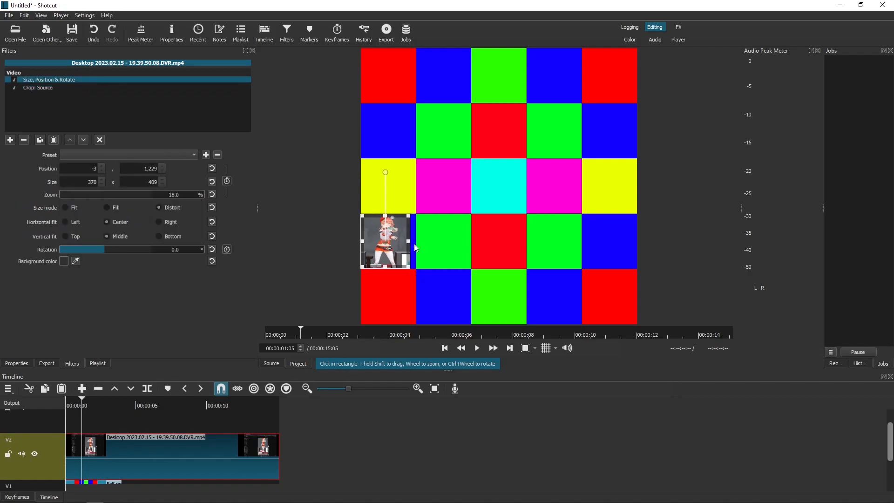
click(38, 88)
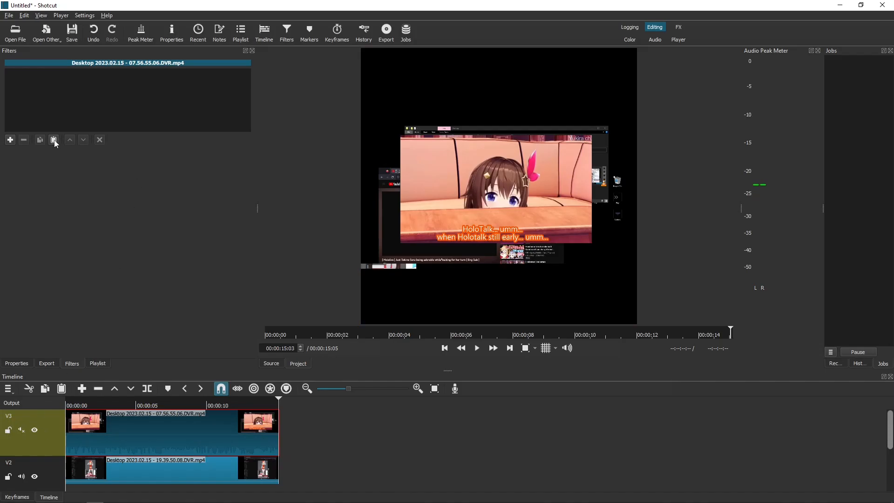
- Paste the copied size and crop filters onto the V3 clip and move it to row four, column two
click(54, 139)
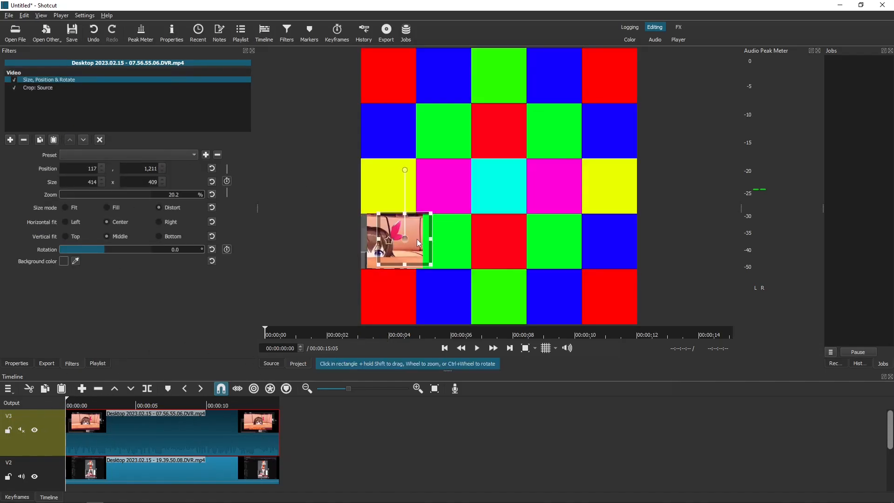
drag(405, 239, 444, 242)
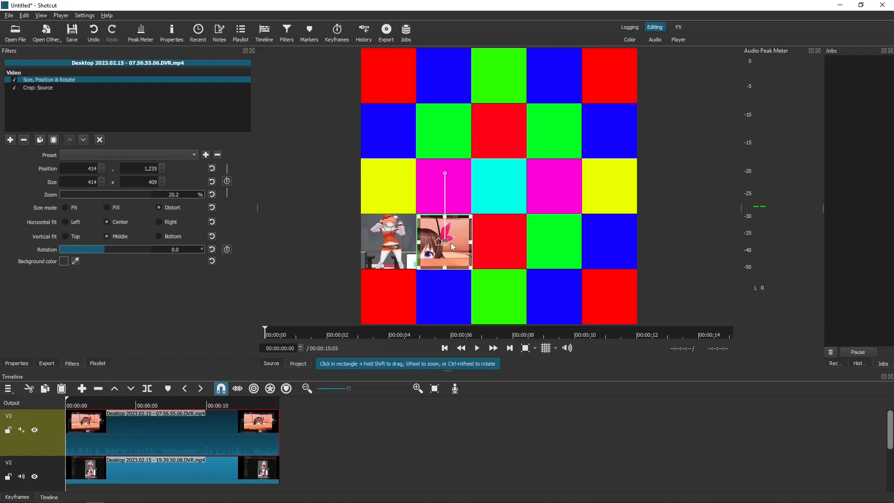
drag(445, 241, 610, 298)
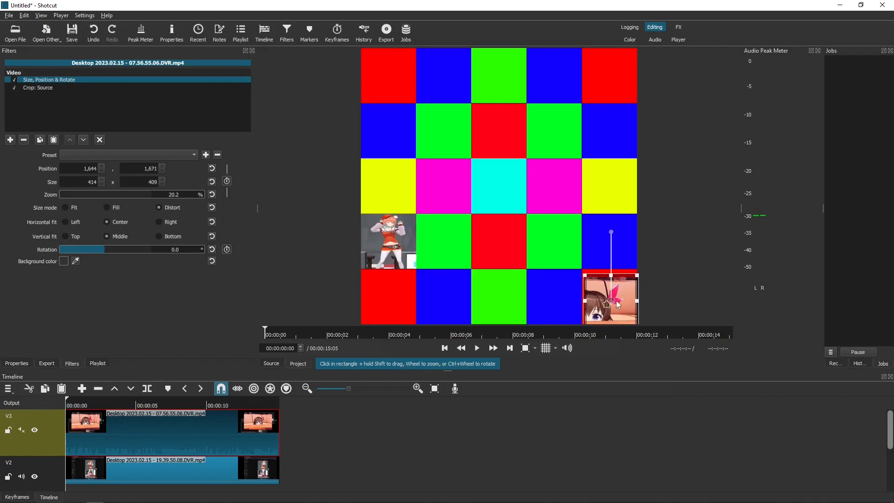
click(38, 88)
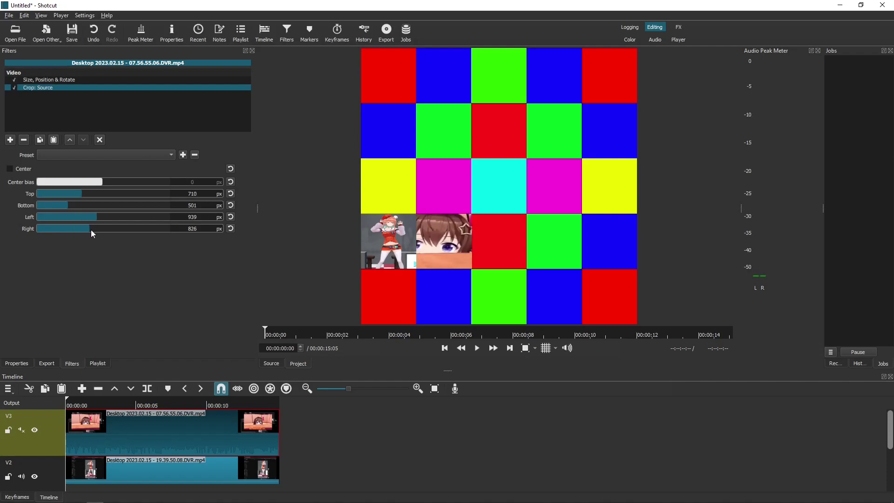
- Adjust the face clip's left, right and top (355) crop values
drag(94, 217, 88, 217)
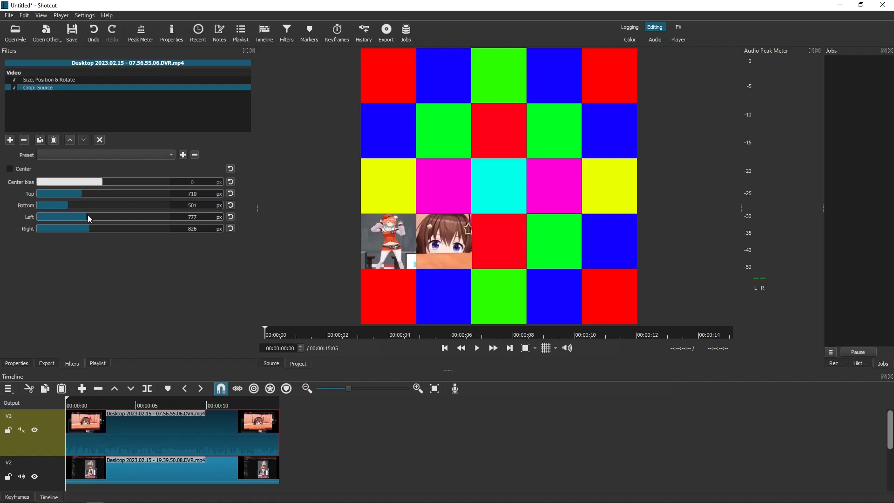
drag(89, 228, 63, 228)
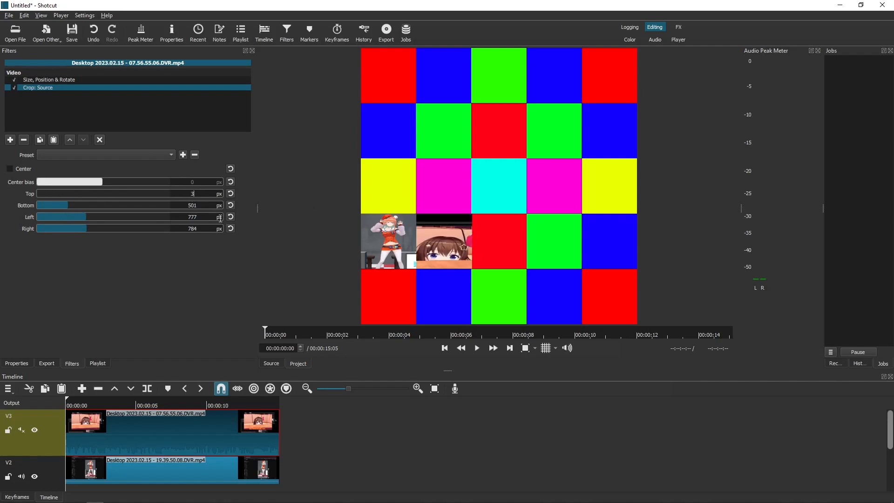
text(355)
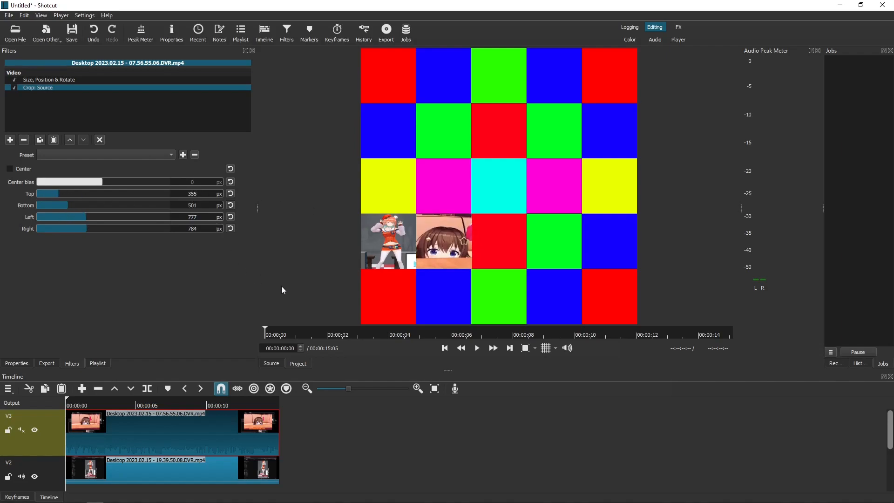
click(9, 16)
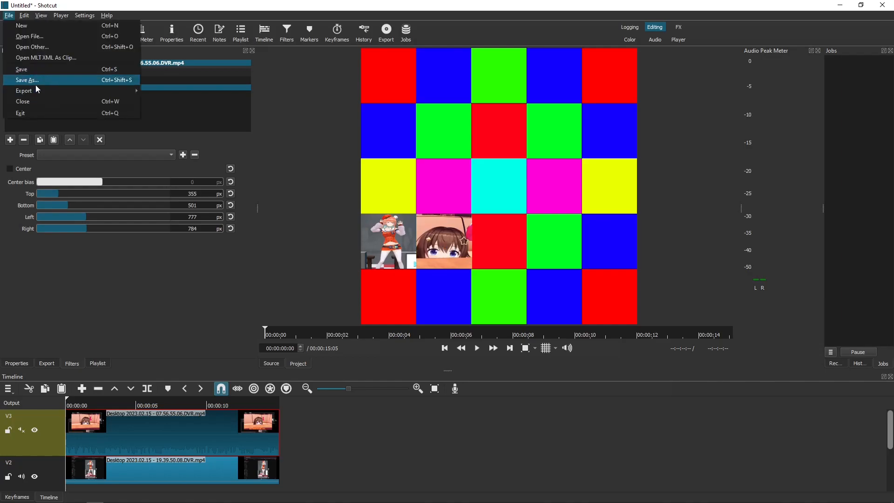
- Export the grid video to tut.avi in AVI format with audio disabled
click(72, 363)
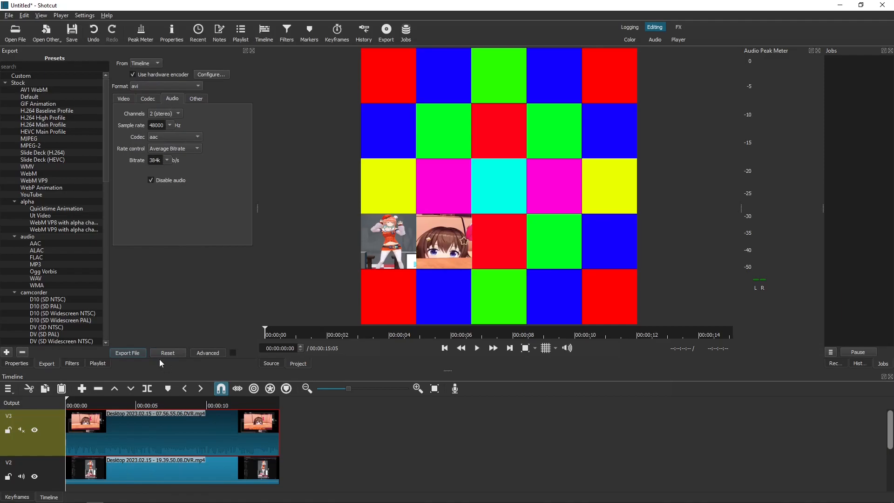
click(127, 353)
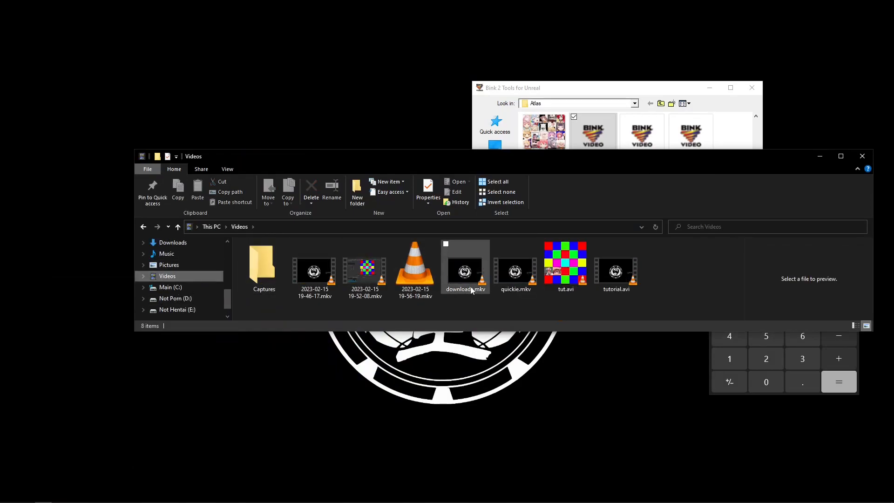
- Confirm tut.avi is listed in File Explorer's Videos folder
double_click(566, 263)
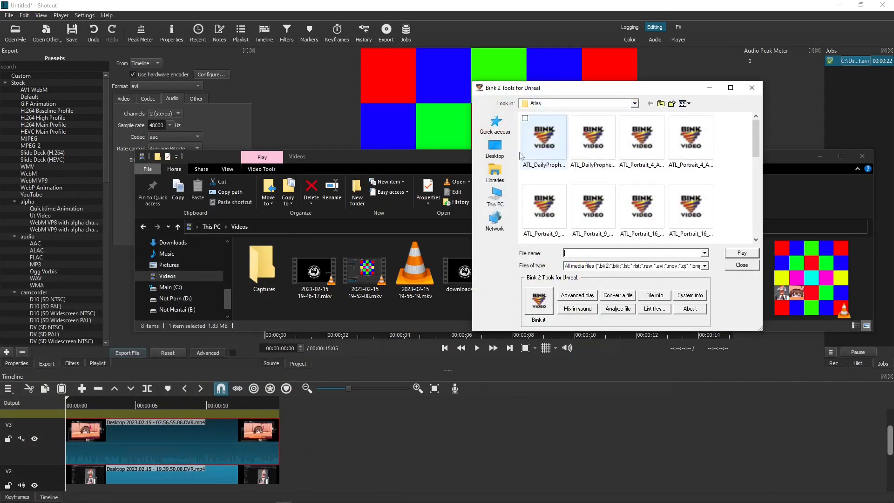
- Select tut.avi in Videos and compress it to tut.bk2 in Bink 2 format
click(495, 124)
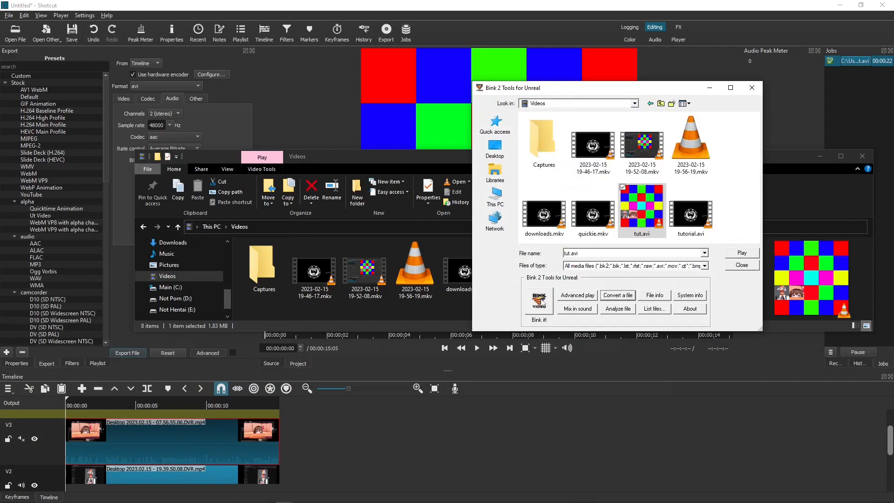
click(618, 295)
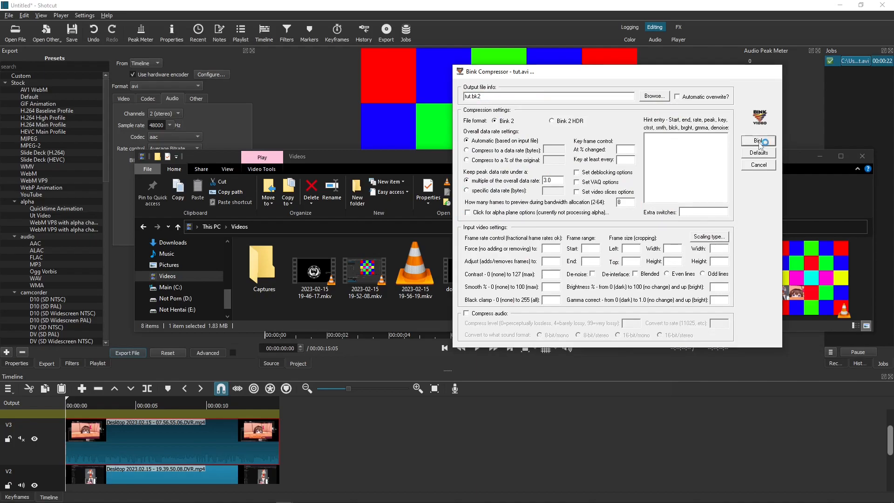
click(759, 141)
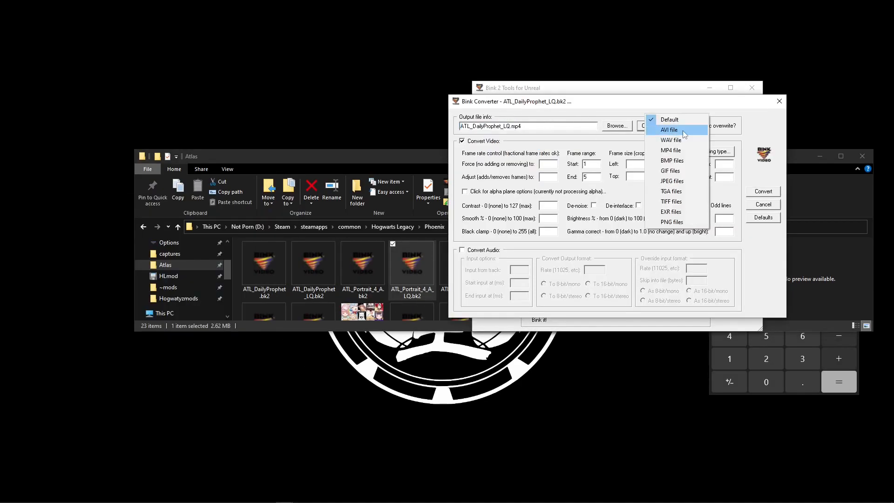
- Convert ATL_DailyProphet_LQ.bk2 to an AVI file in Bink Converter
click(669, 130)
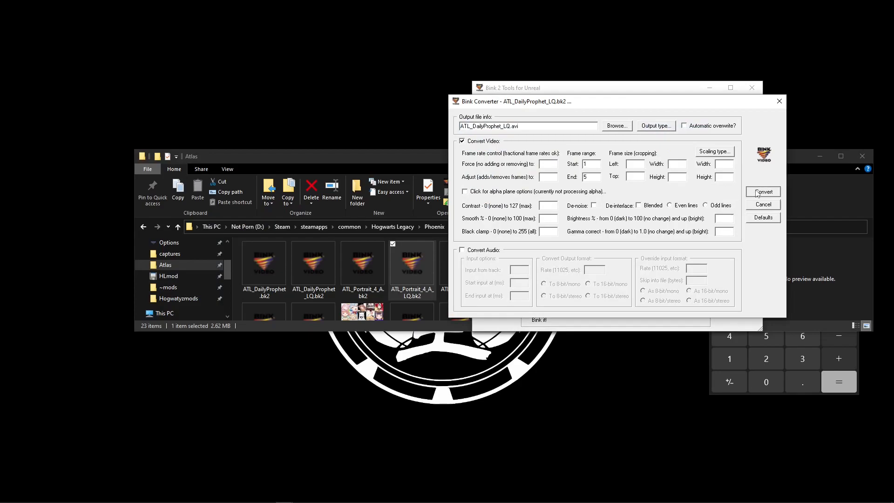
click(762, 192)
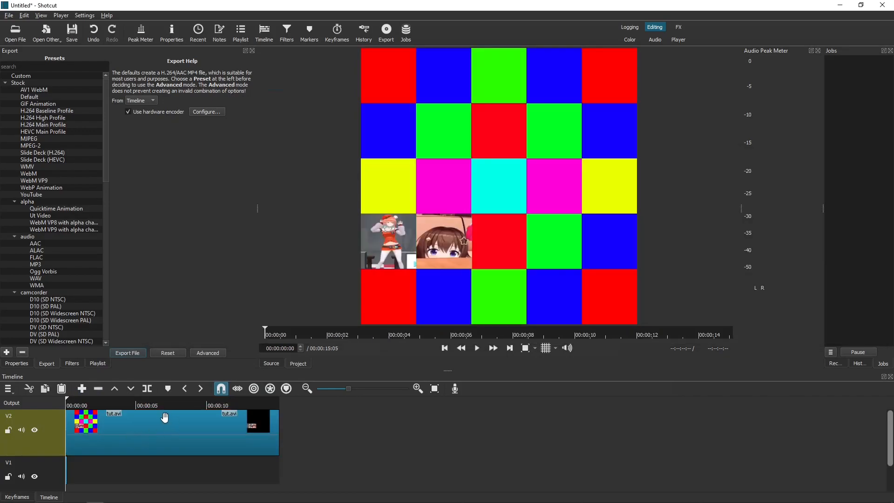
- Preview tut.avi on the timeline, then browse advanced export Audio settings and the format list
click(641, 335)
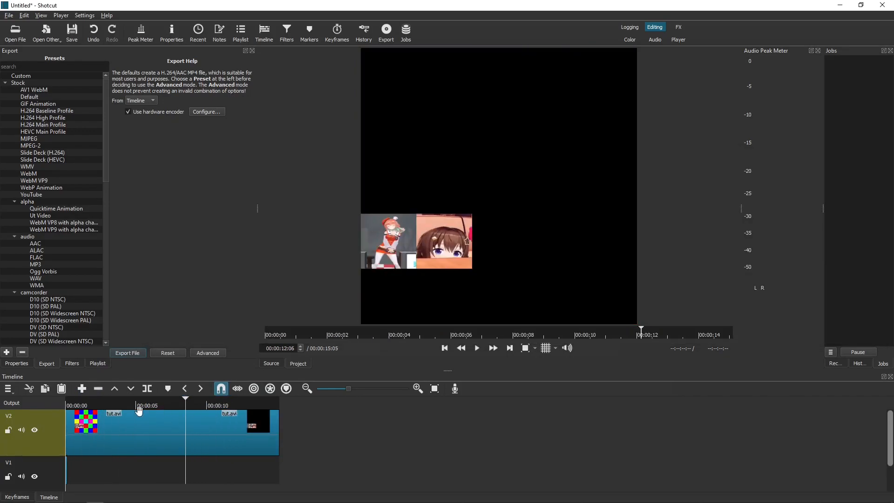
click(8, 15)
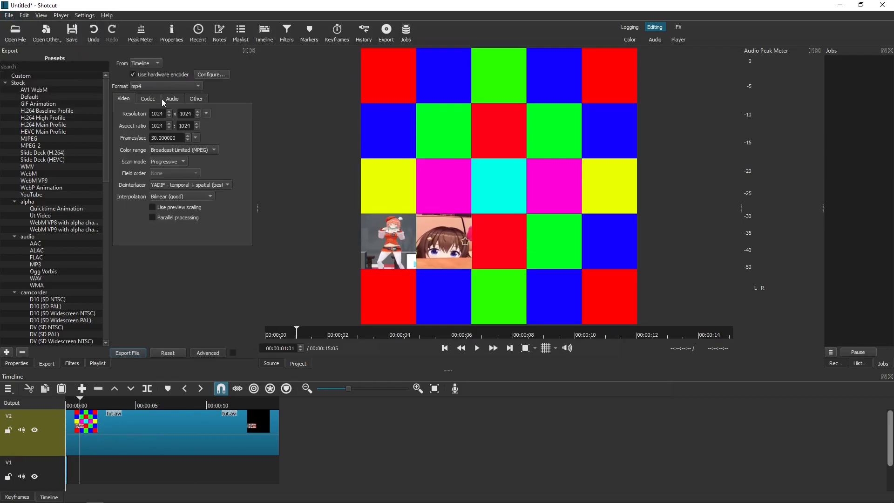
click(171, 99)
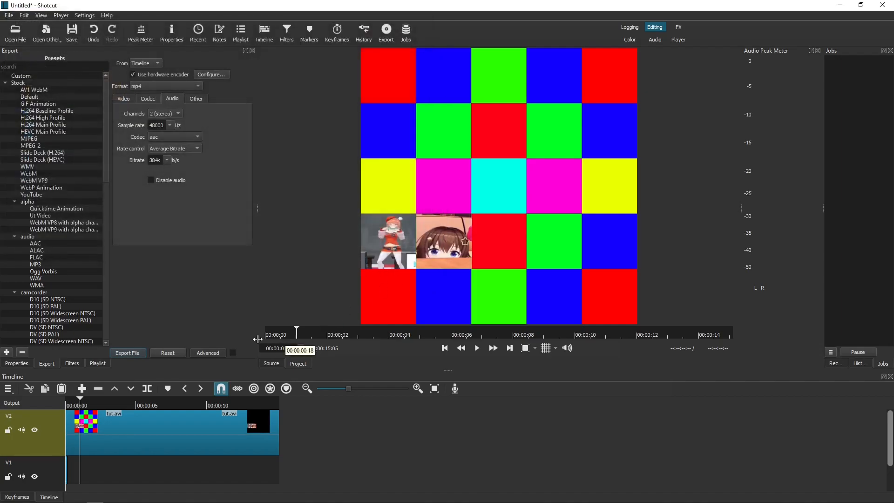
click(166, 85)
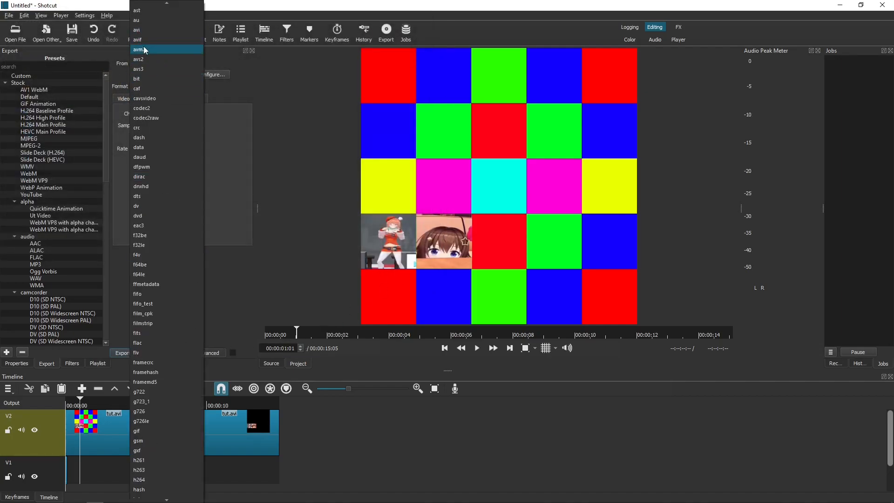